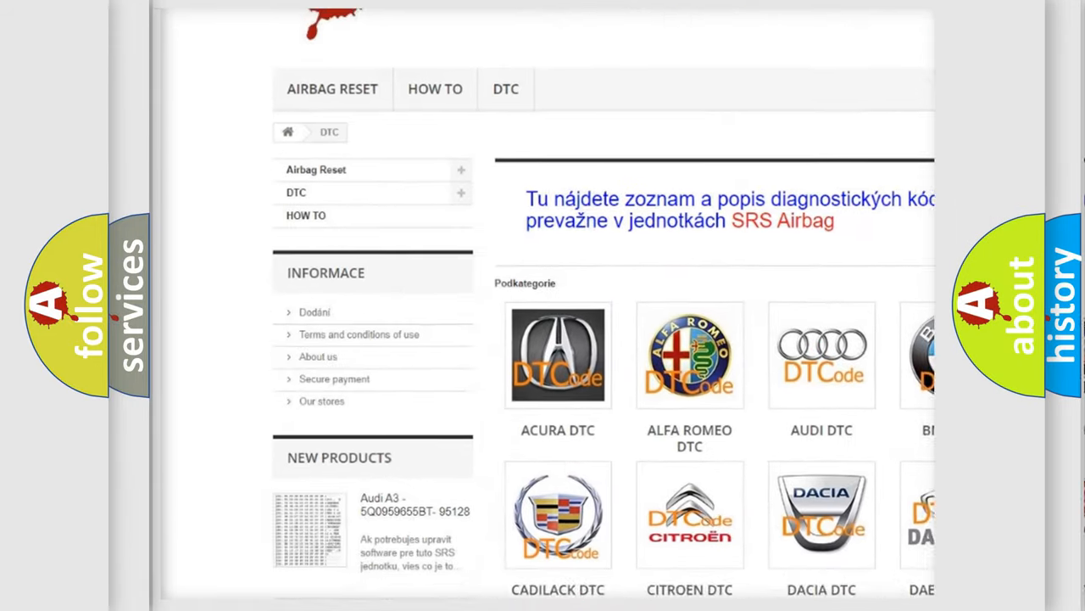
Scroll down to bring up the P0208 Description text on the Cadillac slide.
{"action": "scroll", "scroll_direction": "down", "scroll_amount": 3}
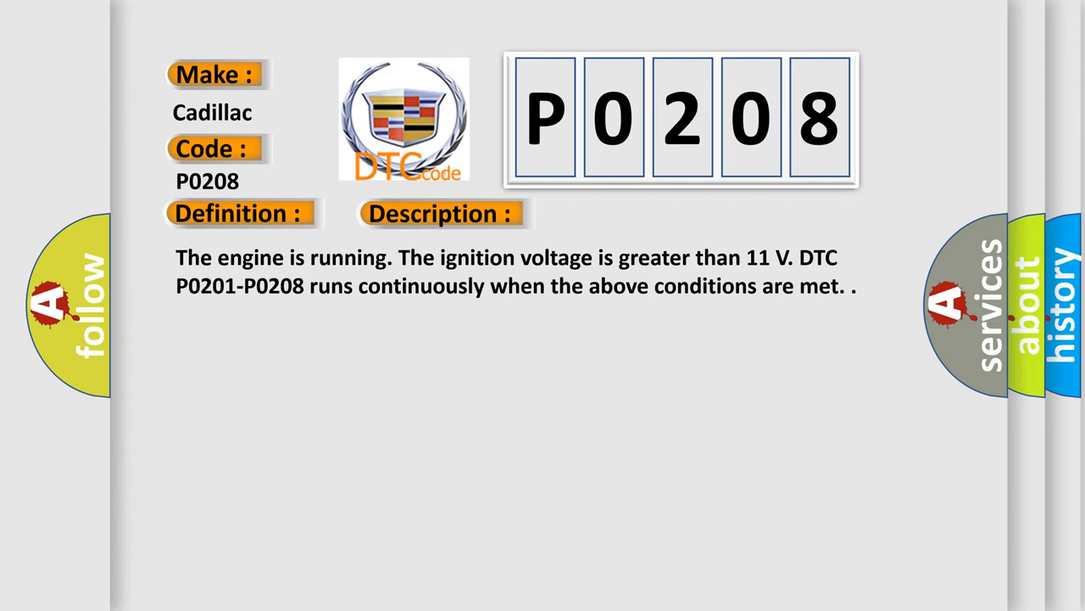
Advance the slide to reveal the P0208 Cause: commanded driver state and circuit state mismatch.
{"action": "left_click", "coordinate": [621, 213]}
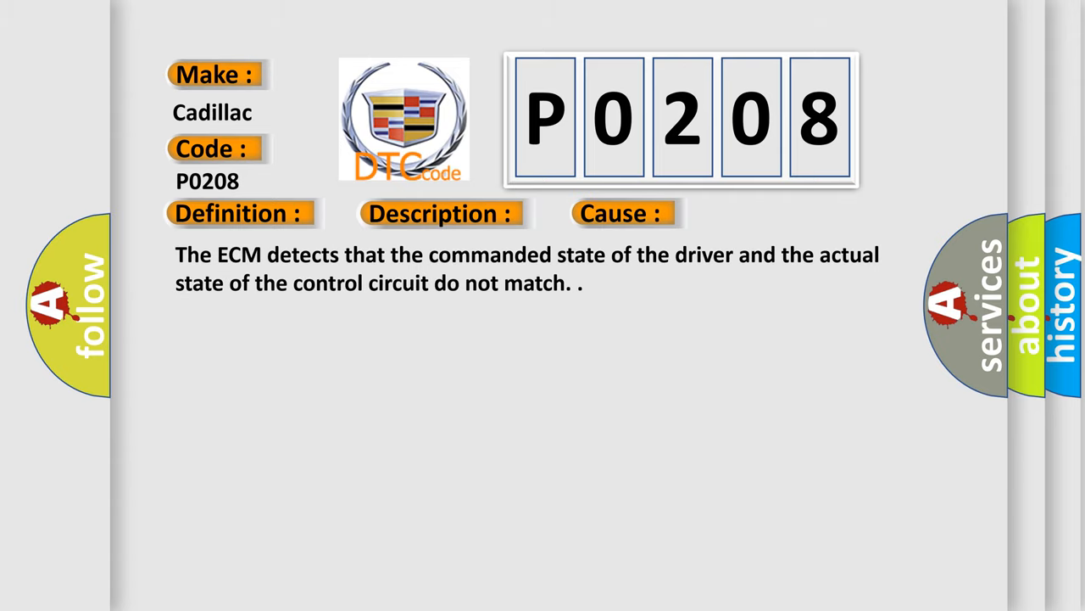